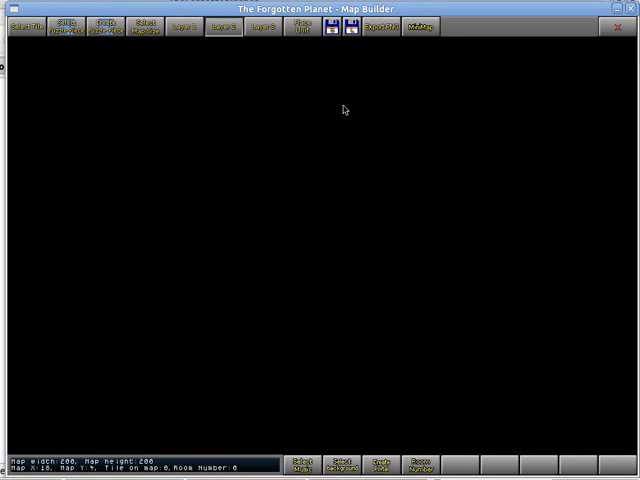
# Step: Open the tile sheet and select the blue water tile, number 416
pyautogui.click(23, 26)
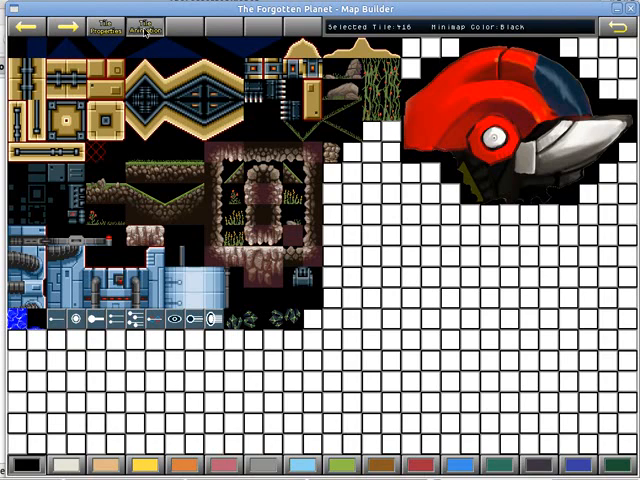
# Step: Create a new animation for tile 416 from its strip of water frames
pyautogui.click(143, 26)
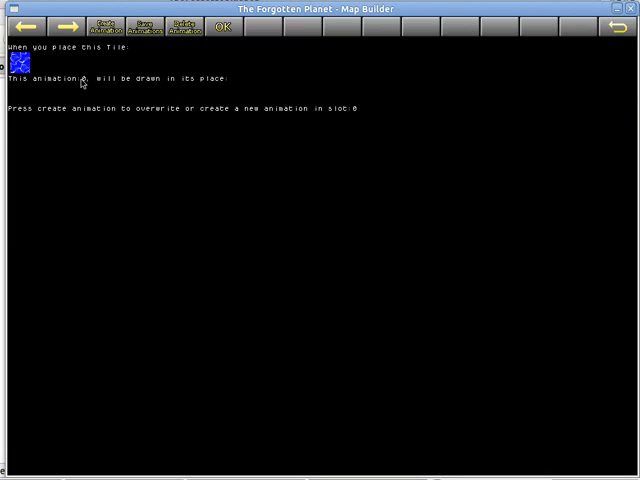
pyautogui.click(102, 26)
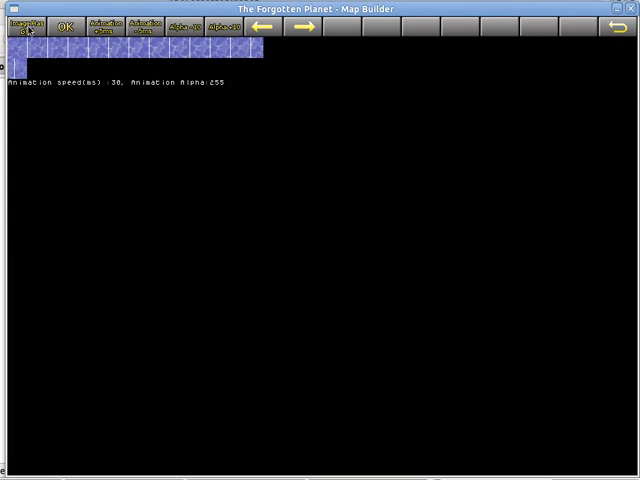
# Step: Turn off Image Has Grid, set speed to 85 ms and alpha to 165, and accept
pyautogui.click(27, 26)
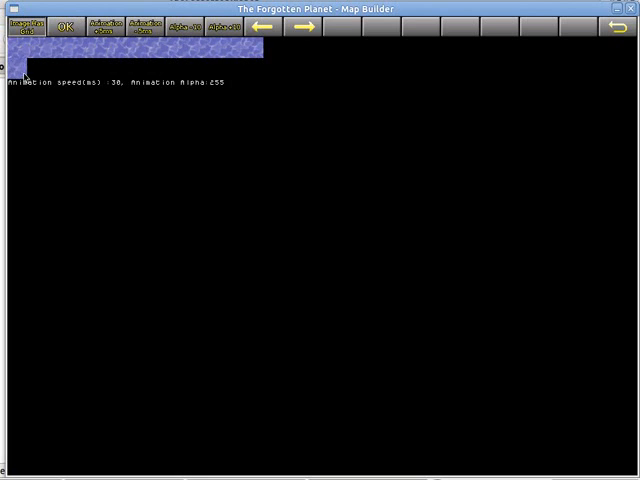
pyautogui.click(100, 26)
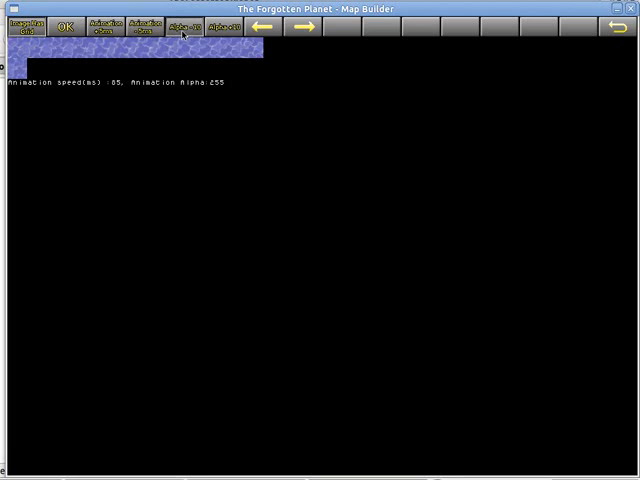
pyautogui.click(185, 26)
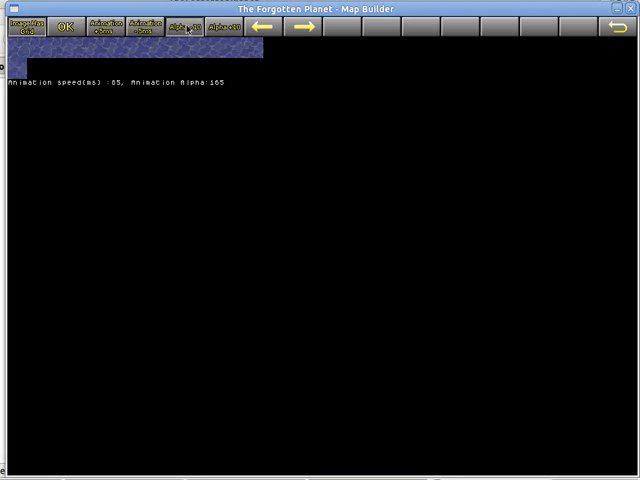
pyautogui.click(191, 26)
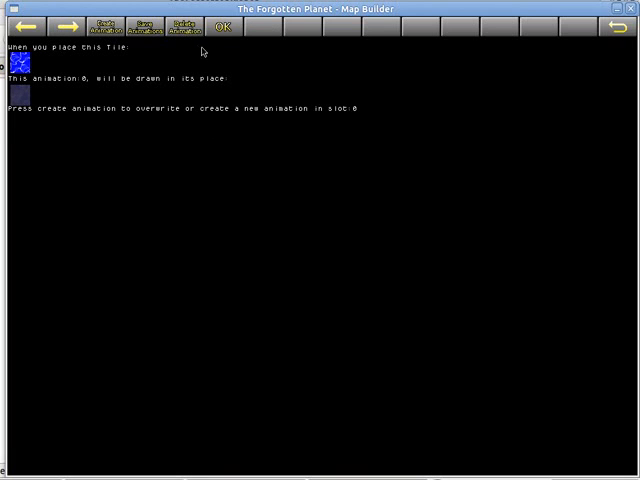
# Step: Select the wavy water-surface tile and advance to empty animation slot 1
pyautogui.click(221, 27)
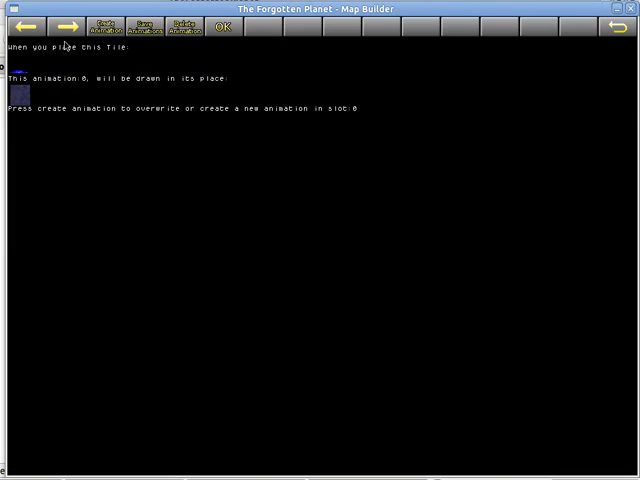
pyautogui.click(67, 26)
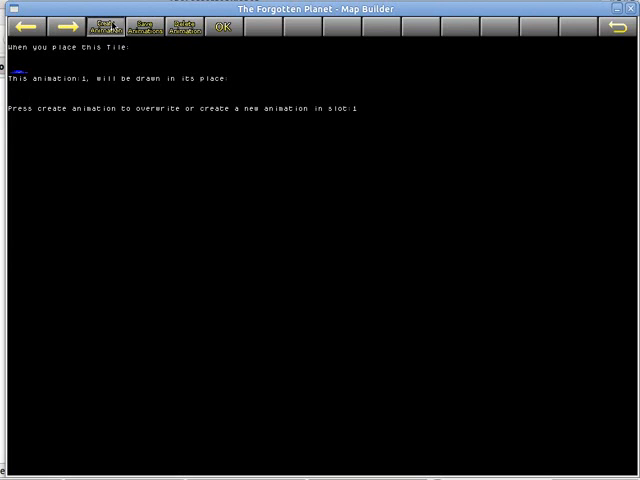
# Step: Create the surface tile's slot 1 animation with alpha lowered to 115 and accept
pyautogui.click(103, 26)
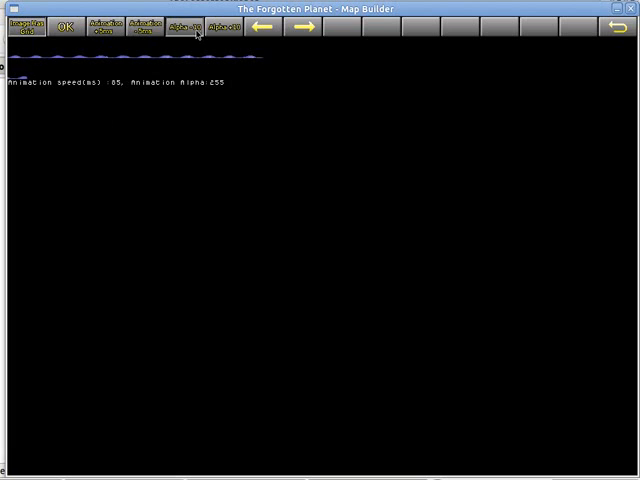
pyautogui.click(185, 26)
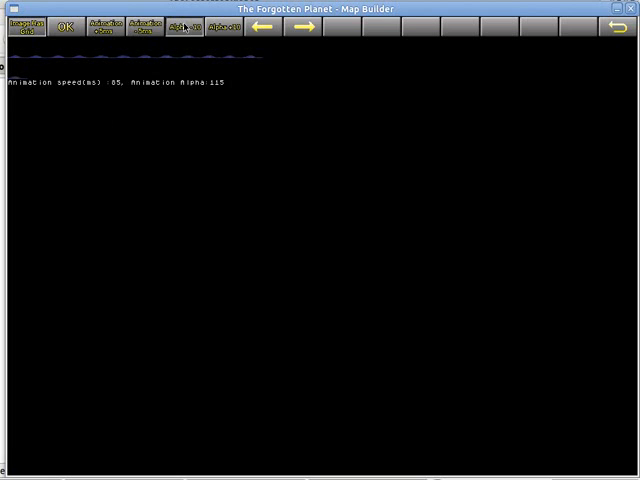
pyautogui.click(186, 25)
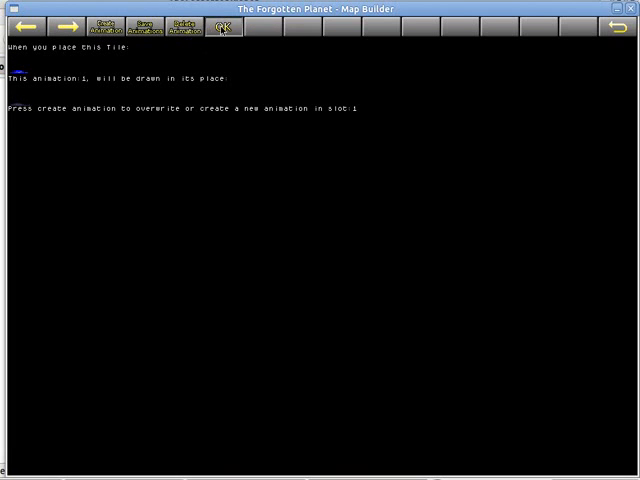
# Step: Save the animations file, exit to the map editor, and select Layer 1
pyautogui.click(143, 26)
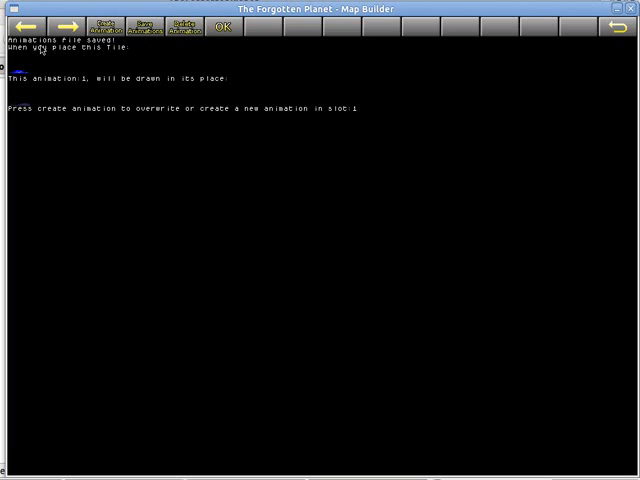
pyautogui.click(222, 27)
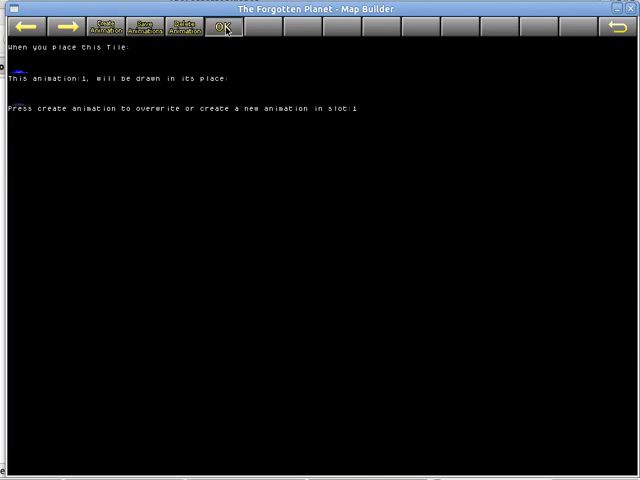
pyautogui.click(223, 27)
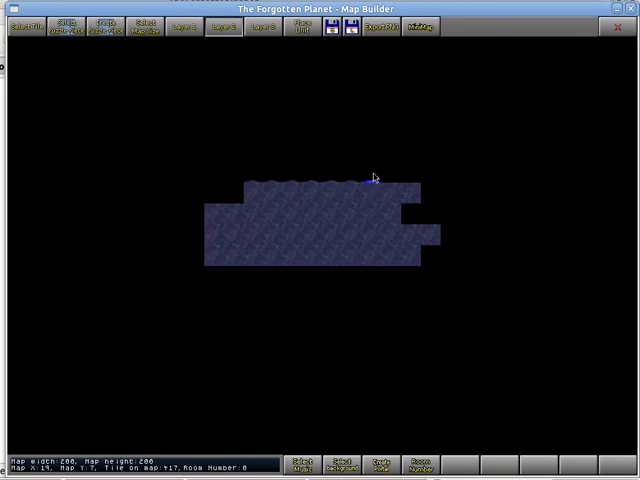
pyautogui.click(173, 192)
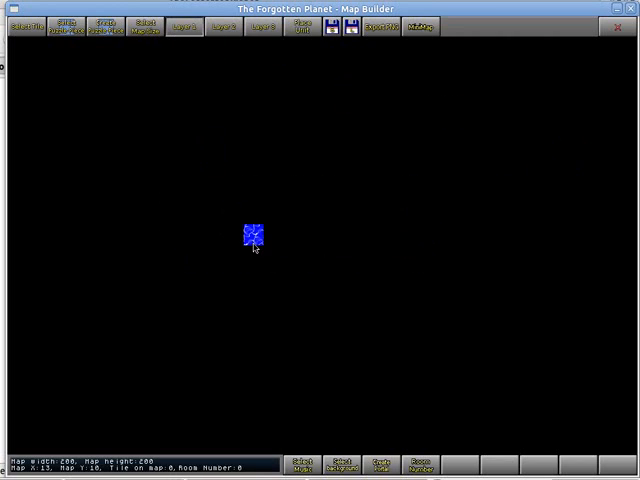
# Step: Switch to Layer 3 and paint animated water into the pool's lower-left gap
pyautogui.click(262, 27)
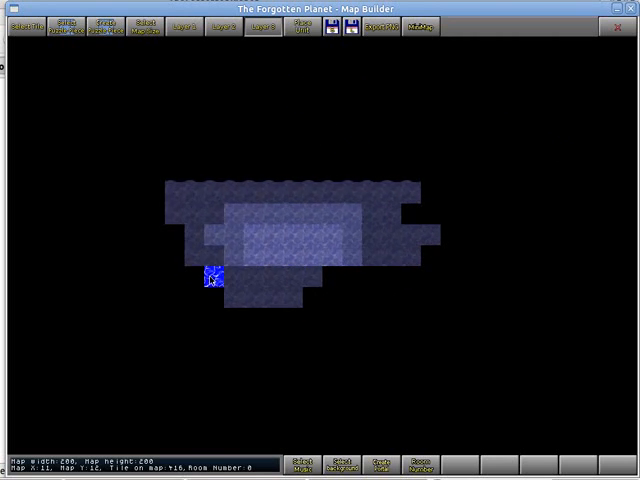
pyautogui.click(227, 27)
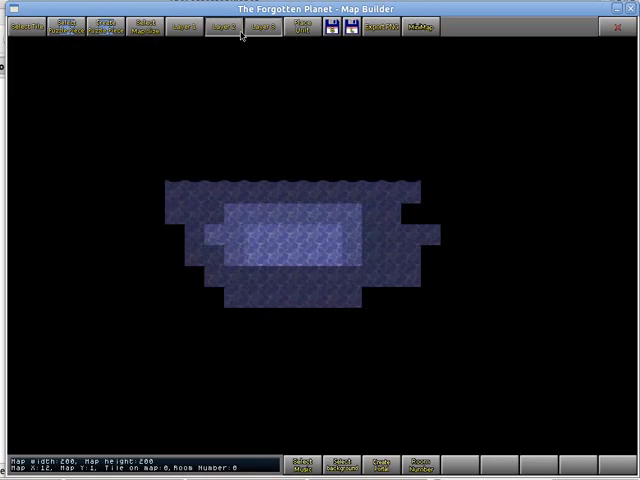
# Step: Load the corridor map and view its water-flooded lower half
pyautogui.click(350, 296)
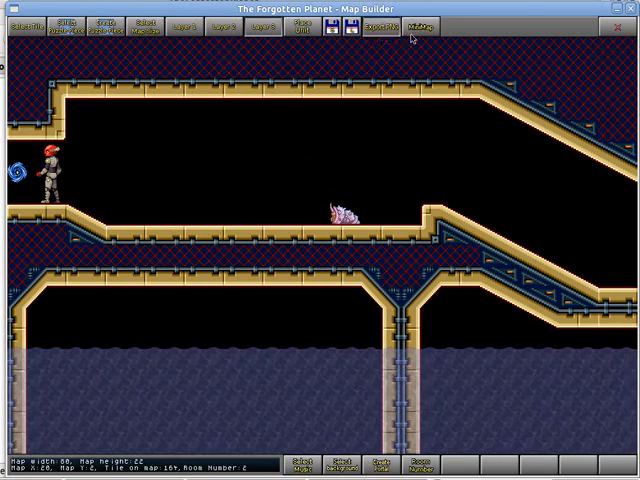
pyautogui.click(350, 196)
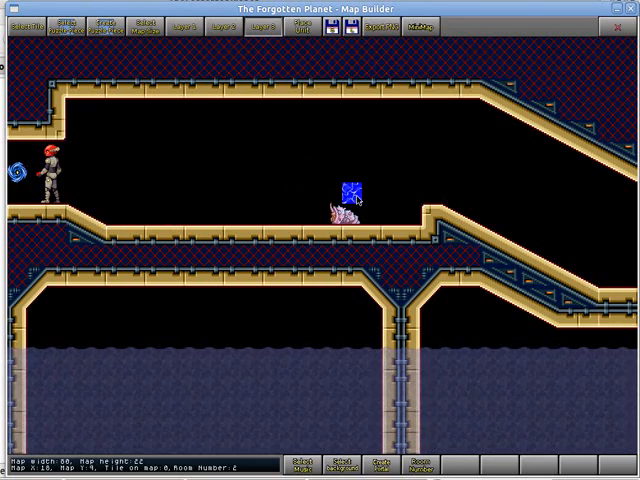